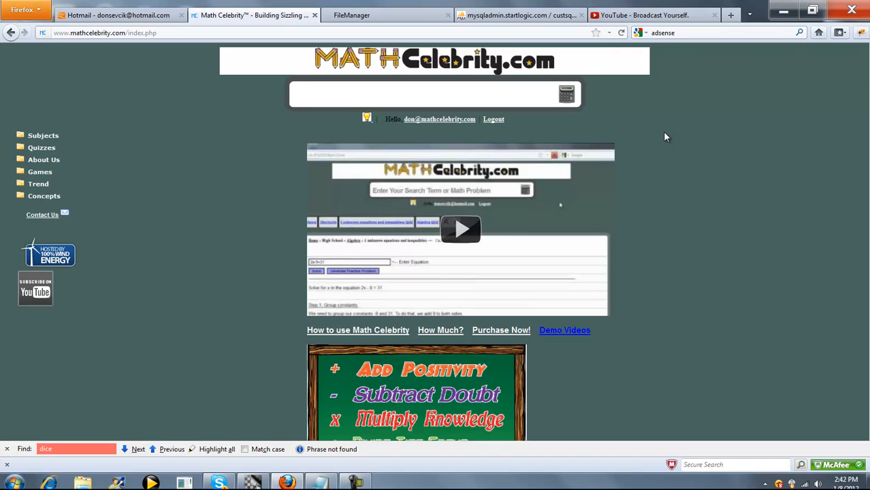
Step: Enter the search query "lotto pick 5 out of 28" in the site search box
{"action": "type", "text": "lotto"}
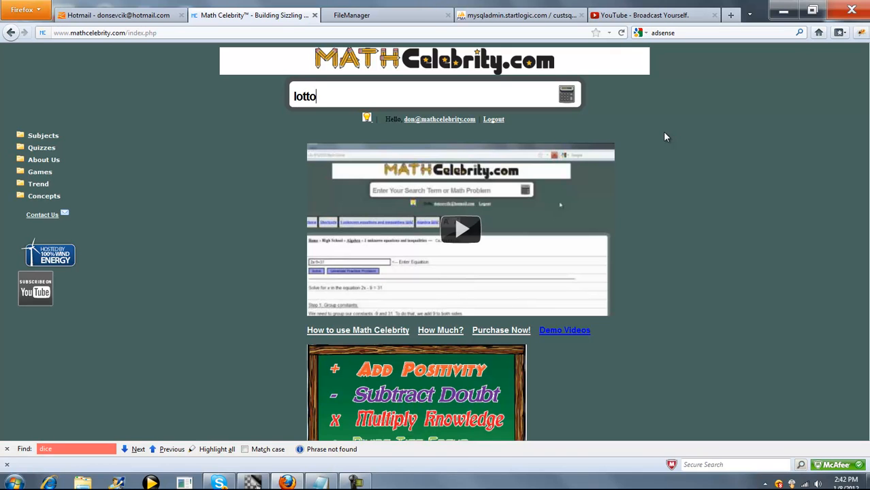
{"action": "type", "text": "pick 5 out of 28"}
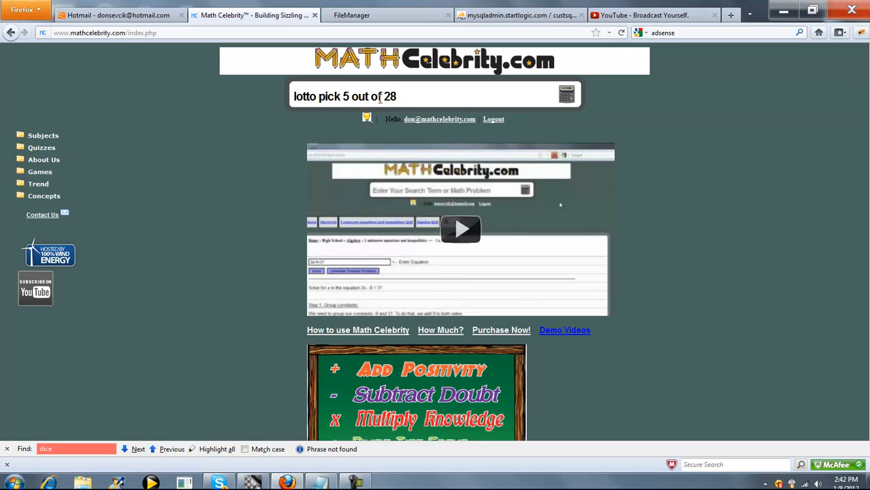
Step: Run the search and read the 5-of-28 solution down to odds of 1 in 98,280
{"action": "left_click", "coordinate": [566, 94]}
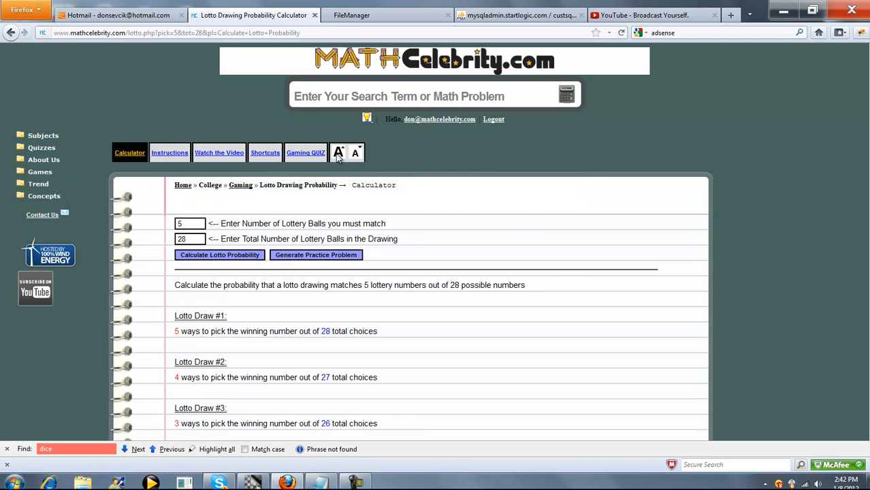
{"action": "scroll", "scroll_direction": "down", "scroll_amount": 3}
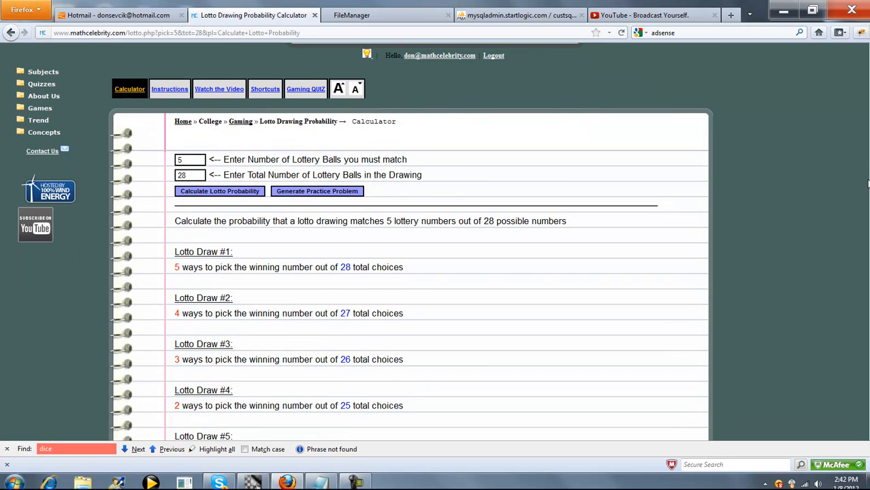
{"action": "scroll", "scroll_direction": "down", "scroll_amount": 3}
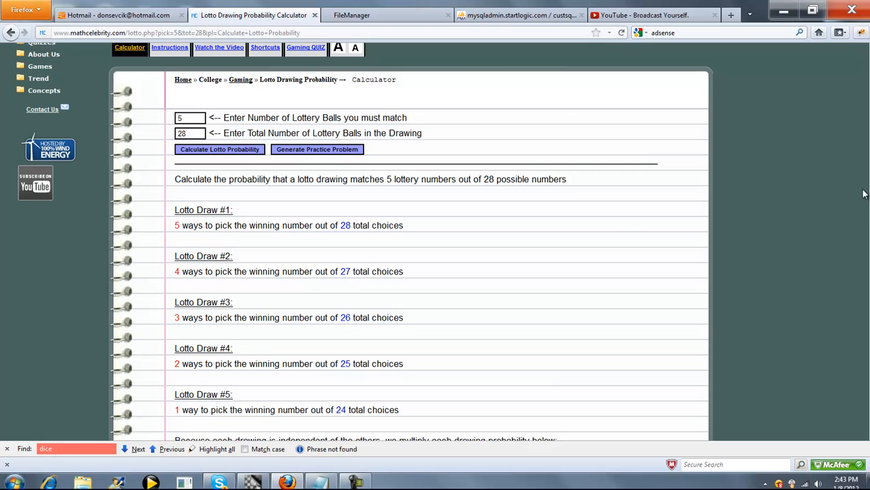
{"action": "scroll", "scroll_direction": "down", "scroll_amount": 3}
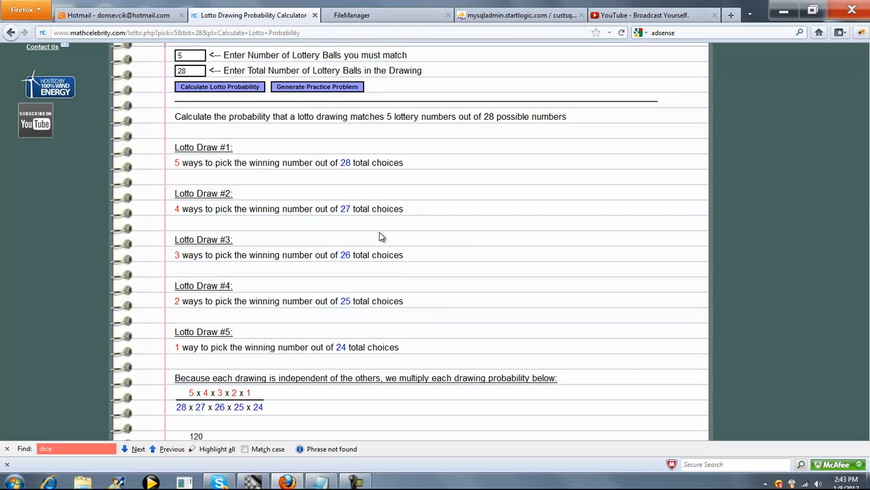
{"action": "mouse_move", "coordinate": [177, 164]}
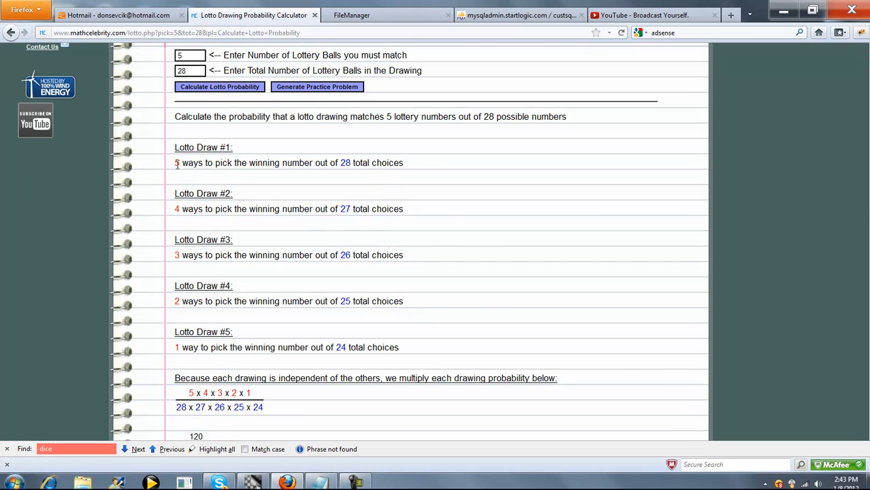
{"action": "mouse_move", "coordinate": [261, 175]}
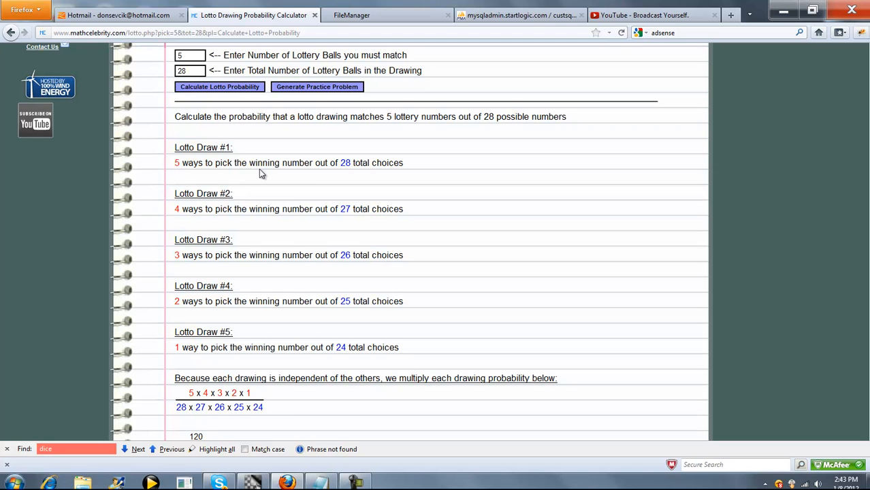
{"action": "mouse_move", "coordinate": [349, 204]}
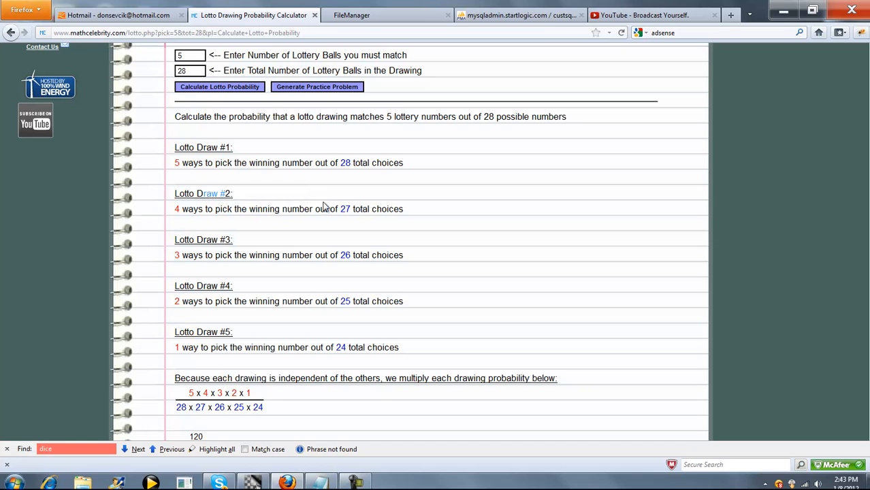
{"action": "mouse_move", "coordinate": [343, 186]}
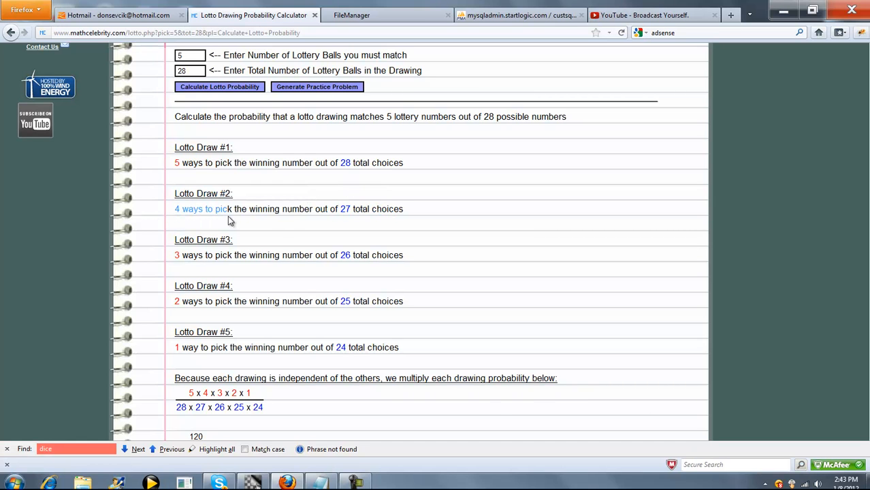
{"action": "mouse_move", "coordinate": [351, 266]}
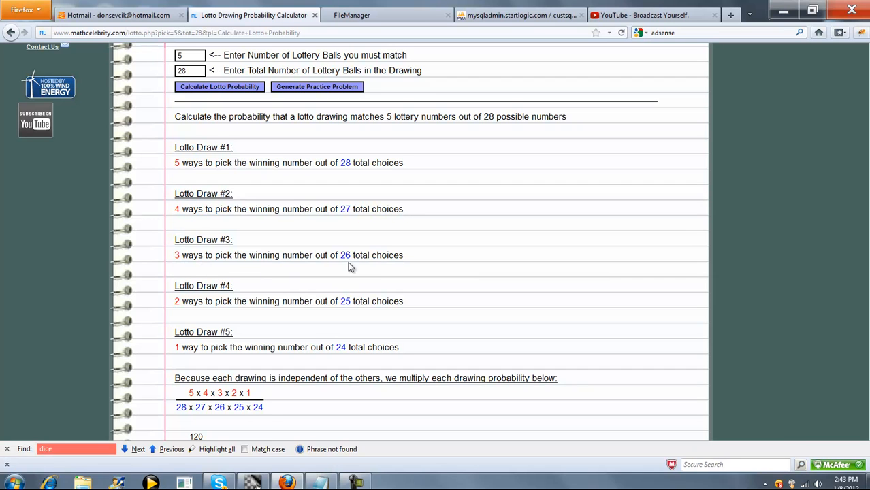
{"action": "mouse_move", "coordinate": [330, 319]}
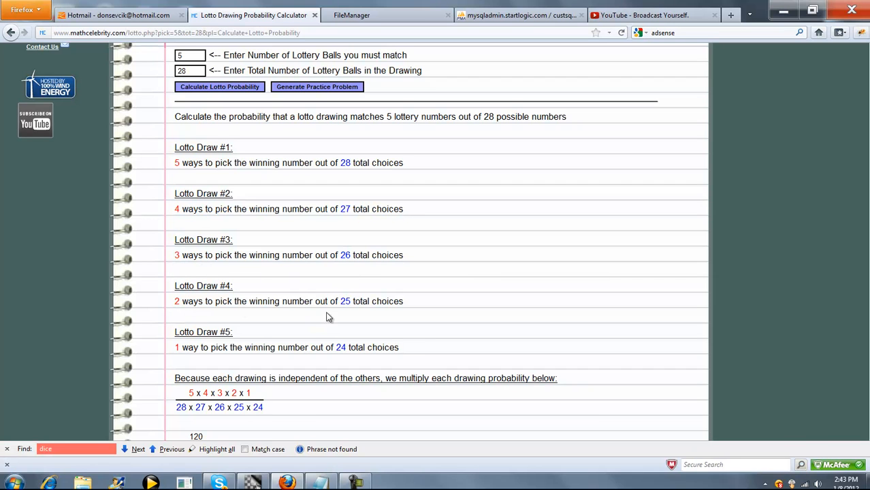
{"action": "mouse_move", "coordinate": [341, 351]}
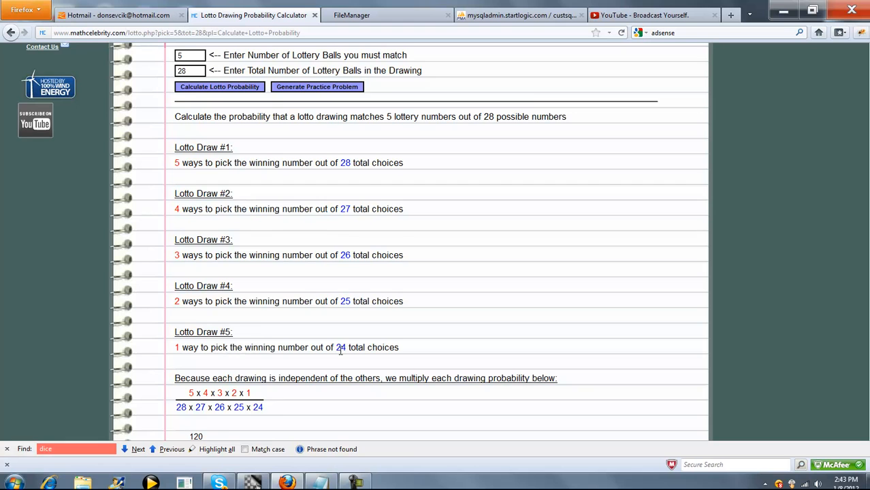
{"action": "scroll", "scroll_direction": "down", "scroll_amount": 3}
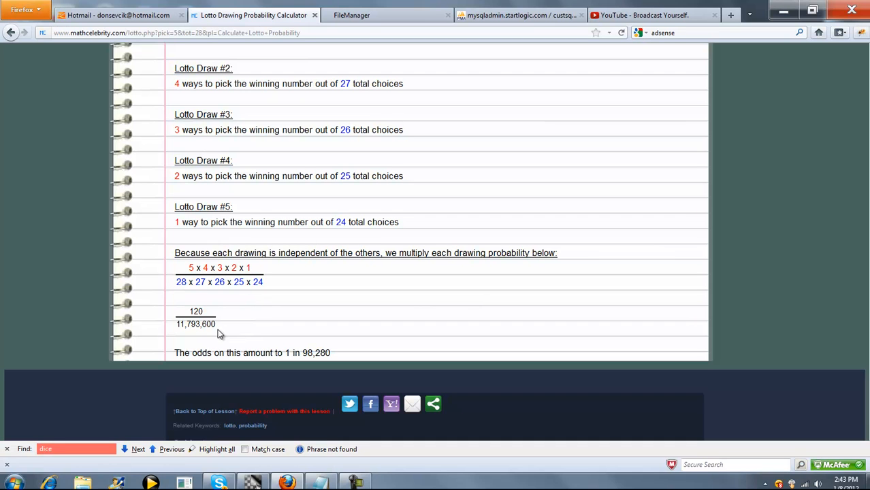
{"action": "mouse_move", "coordinate": [335, 357]}
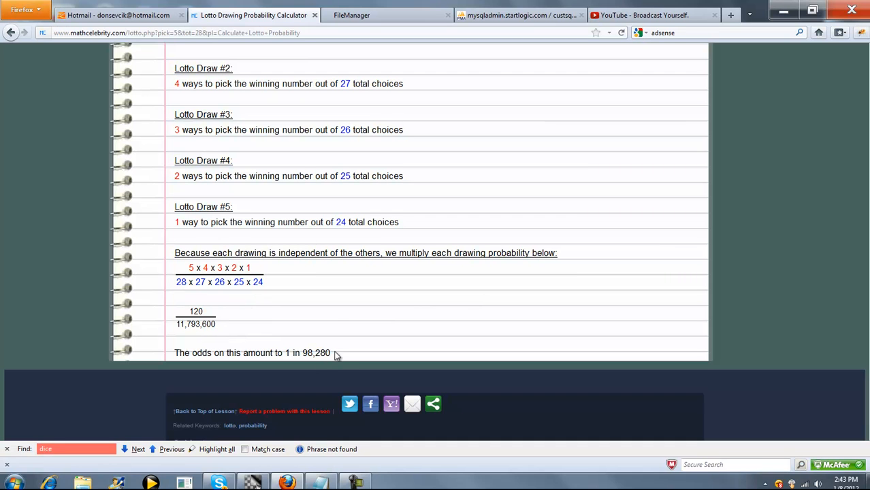
{"action": "mouse_move", "coordinate": [415, 298]}
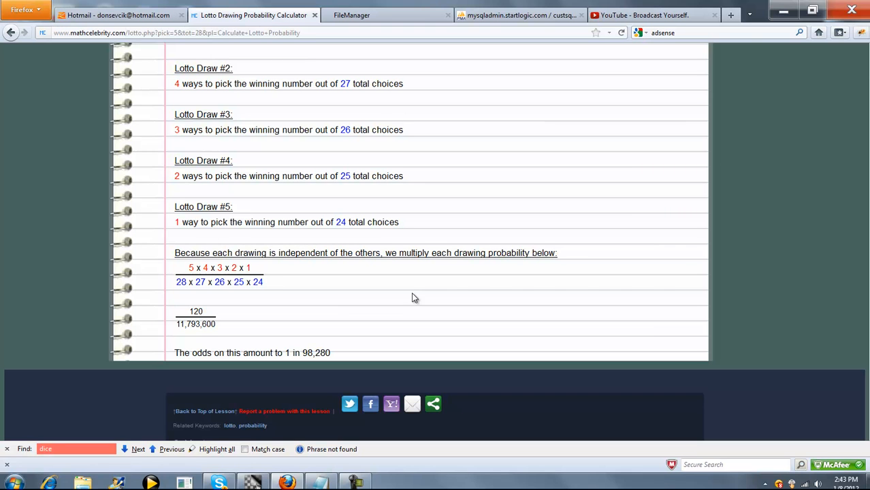
{"action": "scroll", "scroll_direction": "up", "scroll_amount": 3}
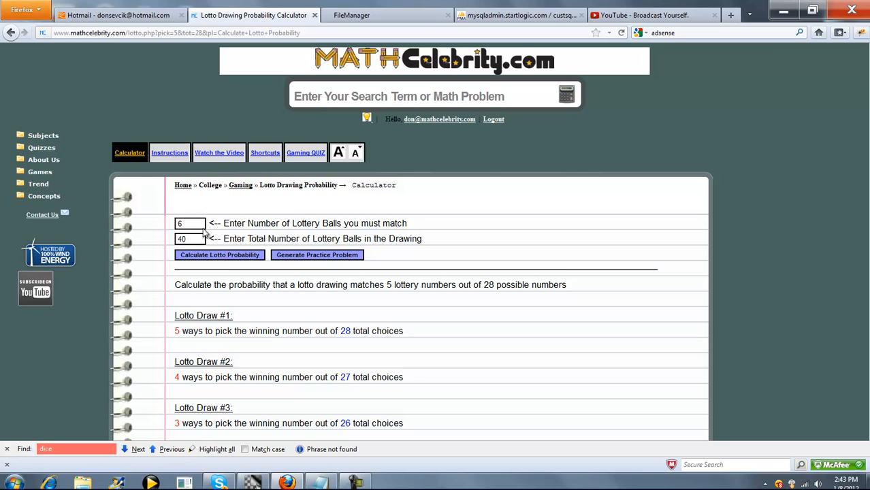
Step: Recalculate for 6 of 40 and read the multiplied draws giving 1 in 3,838,380
{"action": "left_click", "coordinate": [219, 254]}
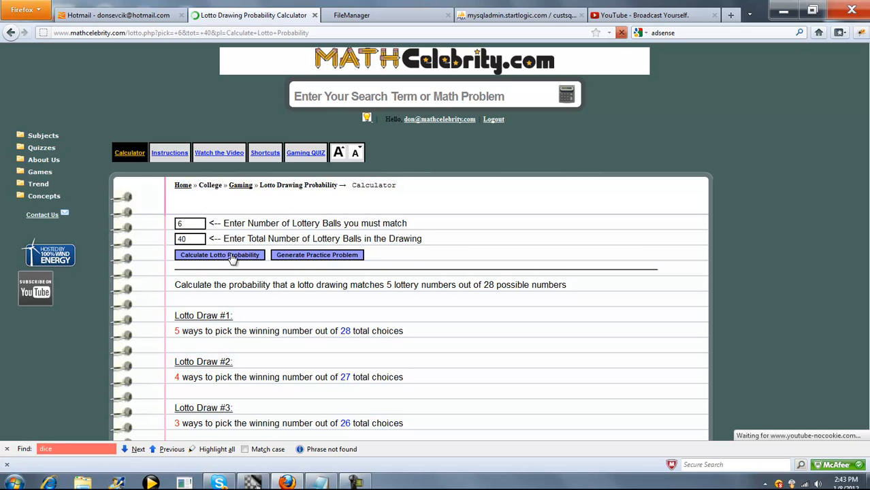
{"action": "left_click", "coordinate": [219, 255]}
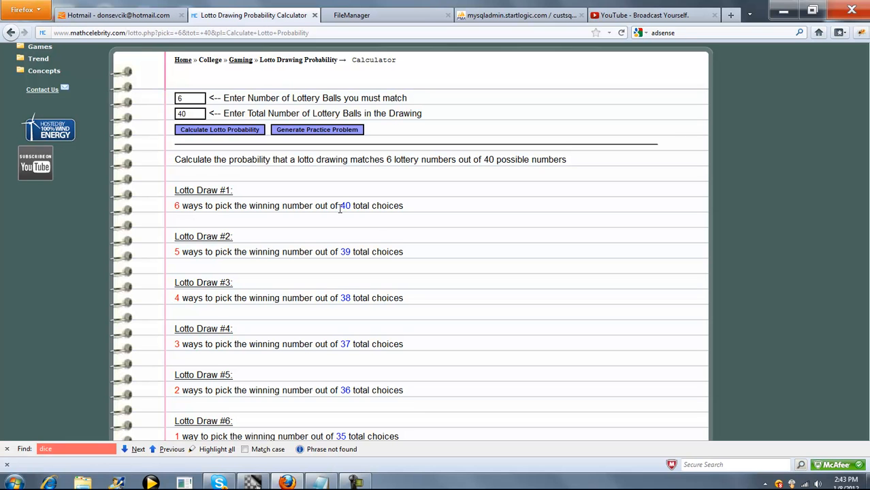
{"action": "scroll", "scroll_direction": "down", "scroll_amount": 3}
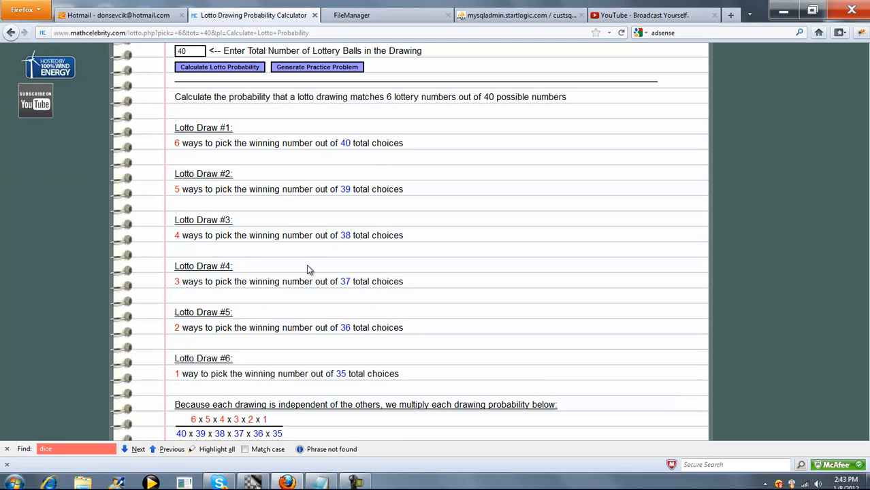
{"action": "scroll", "scroll_direction": "down", "scroll_amount": 3}
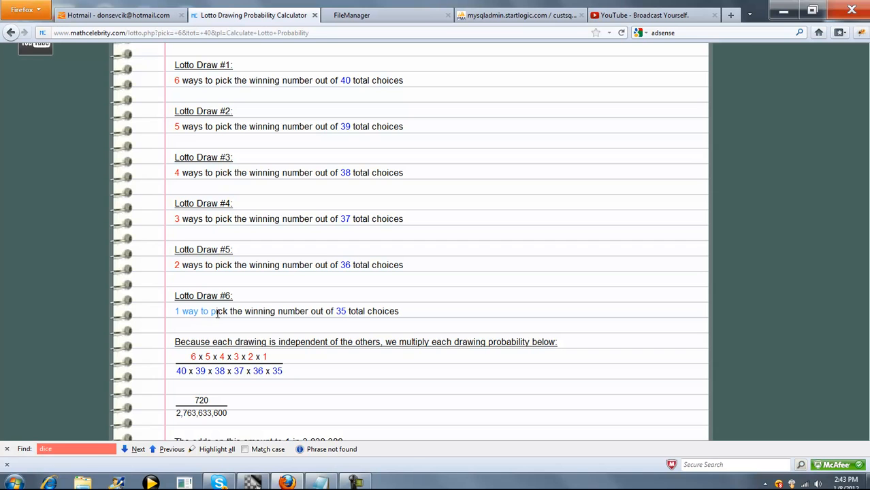
{"action": "scroll", "scroll_direction": "down", "scroll_amount": 3}
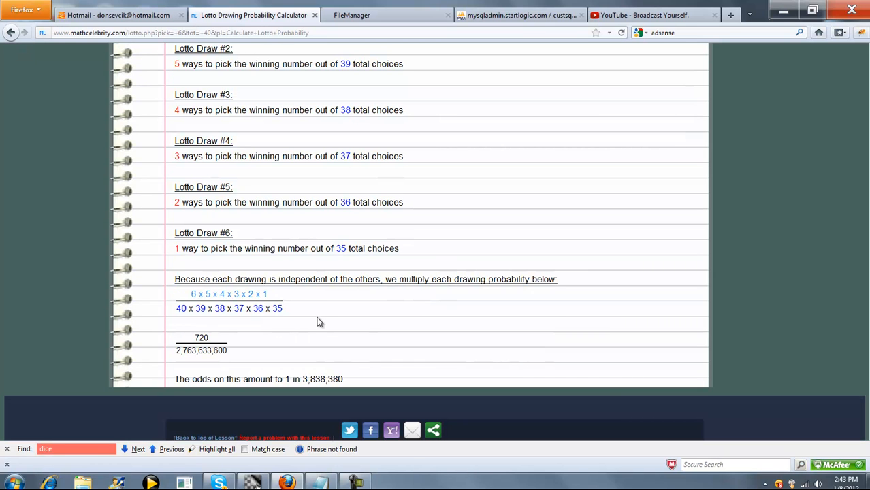
{"action": "mouse_move", "coordinate": [307, 368]}
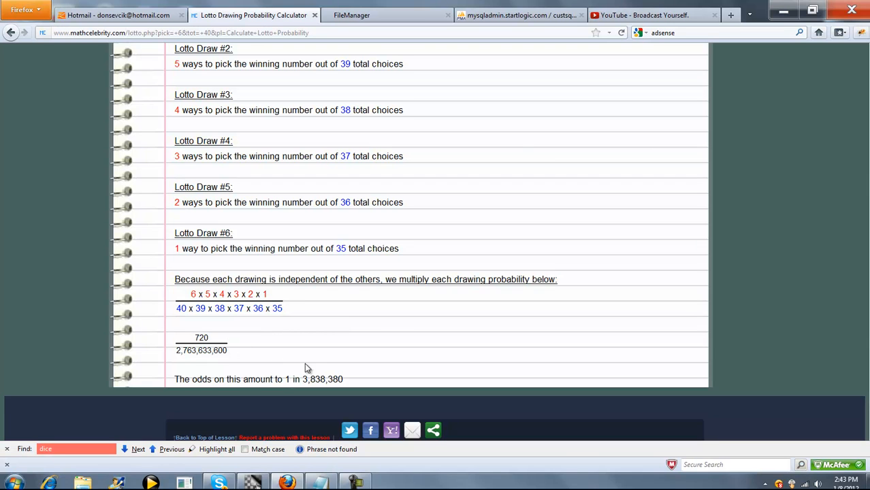
{"action": "mouse_move", "coordinate": [400, 332]}
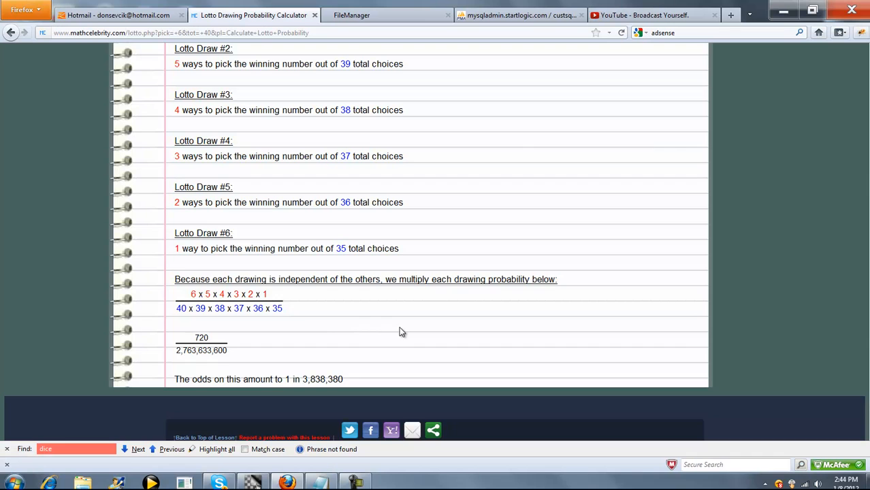
{"action": "mouse_move", "coordinate": [287, 382]}
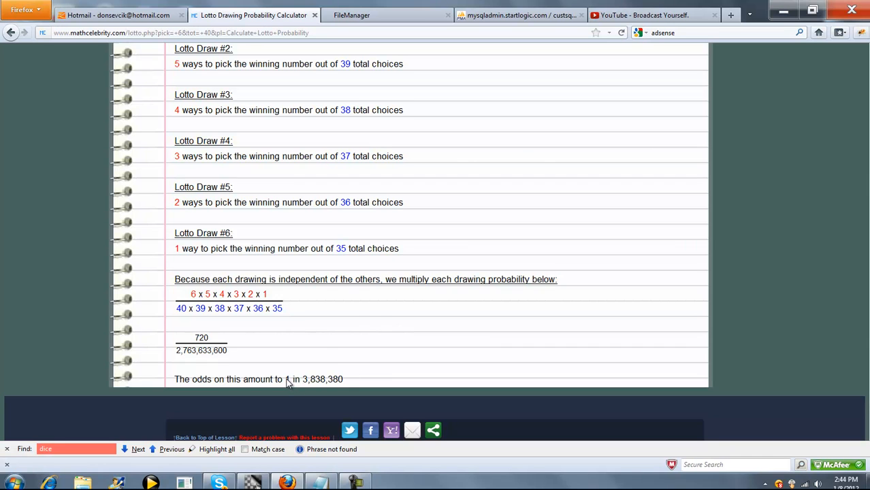
{"action": "mouse_move", "coordinate": [334, 313]}
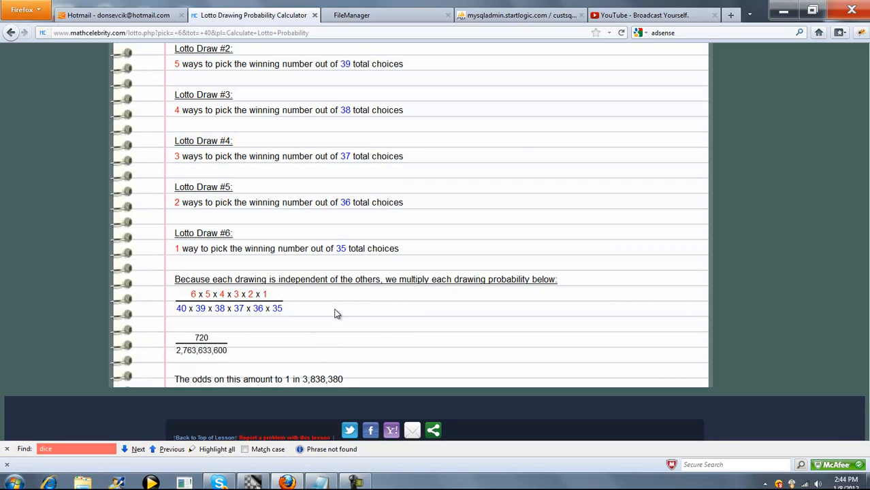
{"action": "mouse_move", "coordinate": [346, 308]}
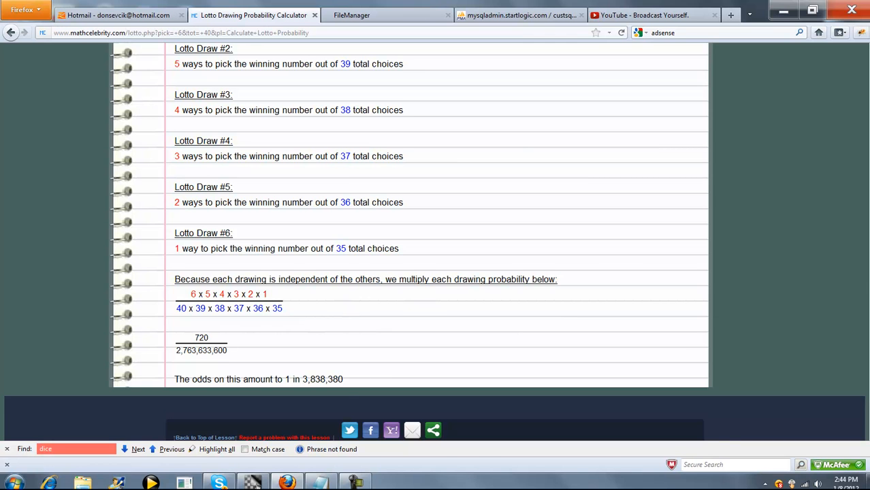
{"action": "scroll", "scroll_direction": "up", "scroll_amount": 3}
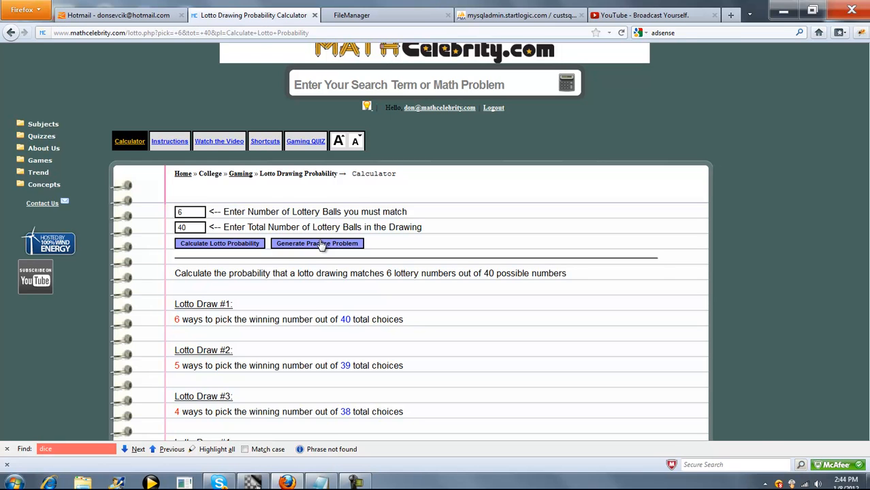
Step: Generate random practice problems until one asks for 7 lottery numbers out of 46
{"action": "left_click", "coordinate": [316, 242]}
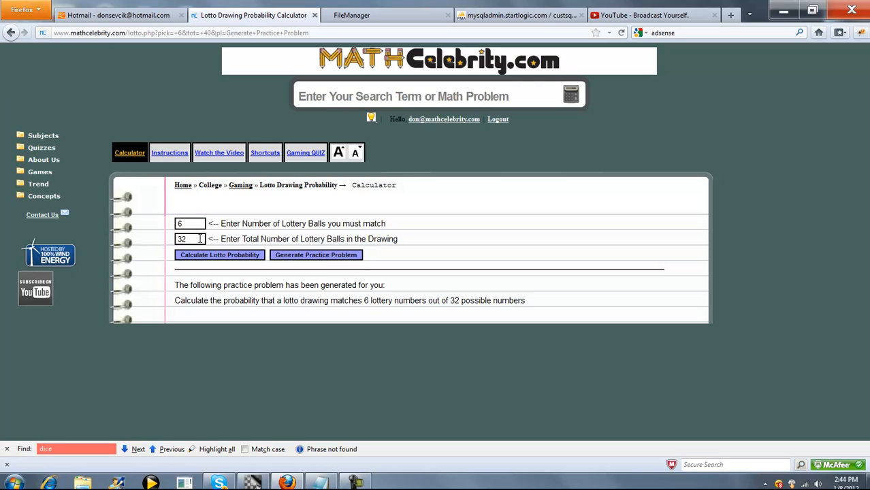
{"action": "mouse_move", "coordinate": [210, 256]}
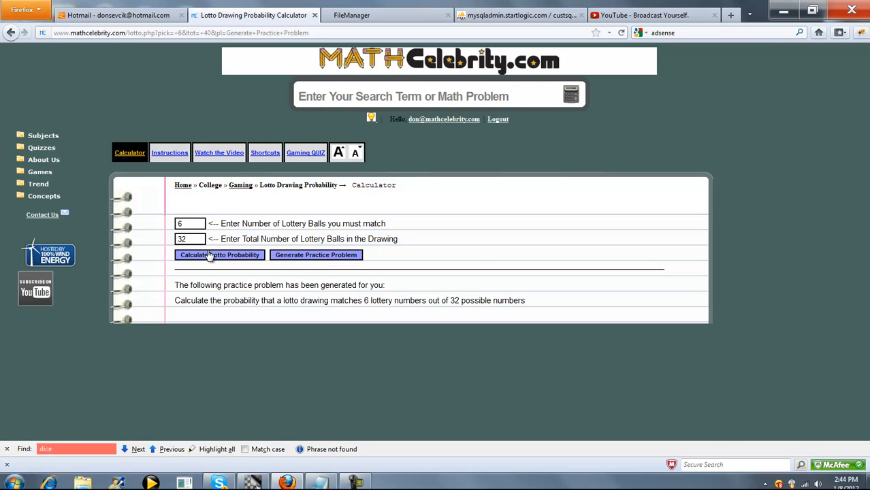
{"action": "left_click", "coordinate": [316, 254]}
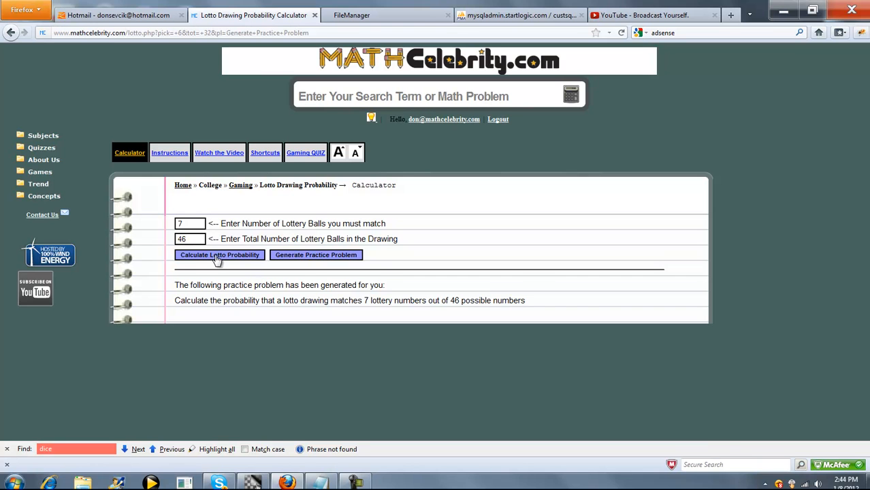
Step: Calculate the 7-of-46 odds and read the seven draws multiplied to 1 in 53,524,680
{"action": "left_click", "coordinate": [220, 254]}
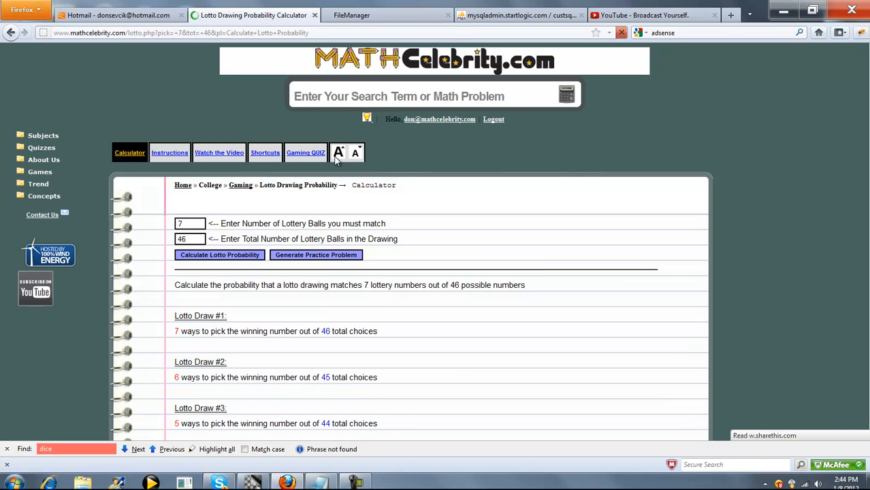
{"action": "scroll", "scroll_direction": "down", "scroll_amount": 3}
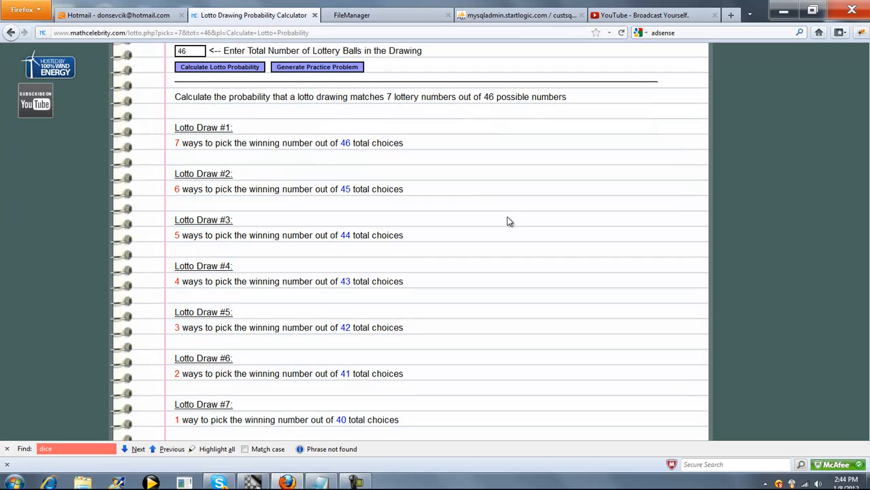
{"action": "scroll", "scroll_direction": "down", "scroll_amount": 3}
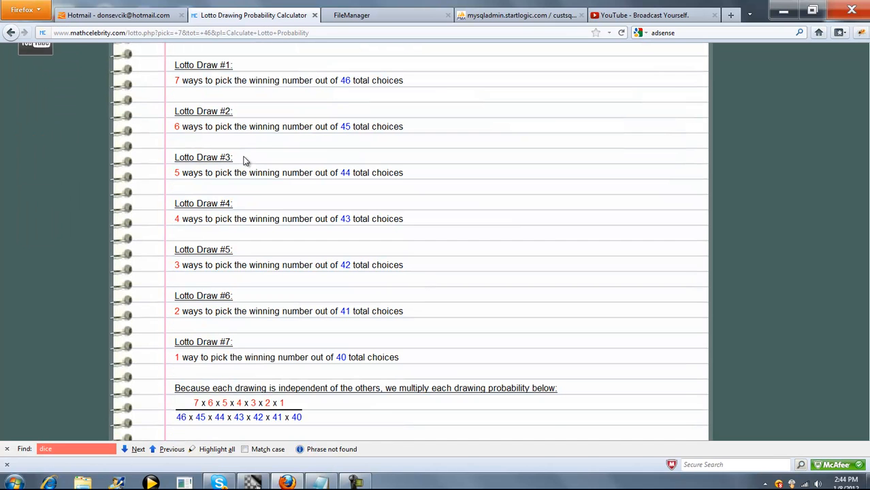
{"action": "mouse_move", "coordinate": [330, 357]}
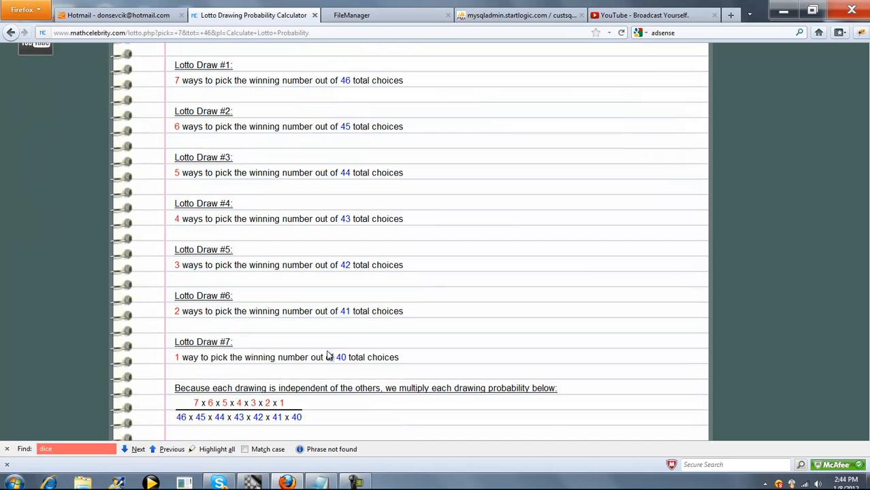
{"action": "scroll", "scroll_direction": "down", "scroll_amount": 3}
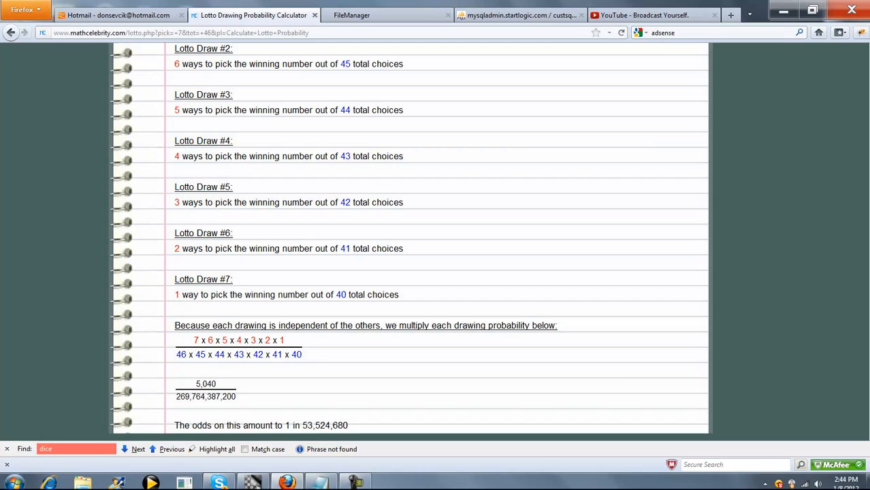
{"action": "mouse_move", "coordinate": [313, 428]}
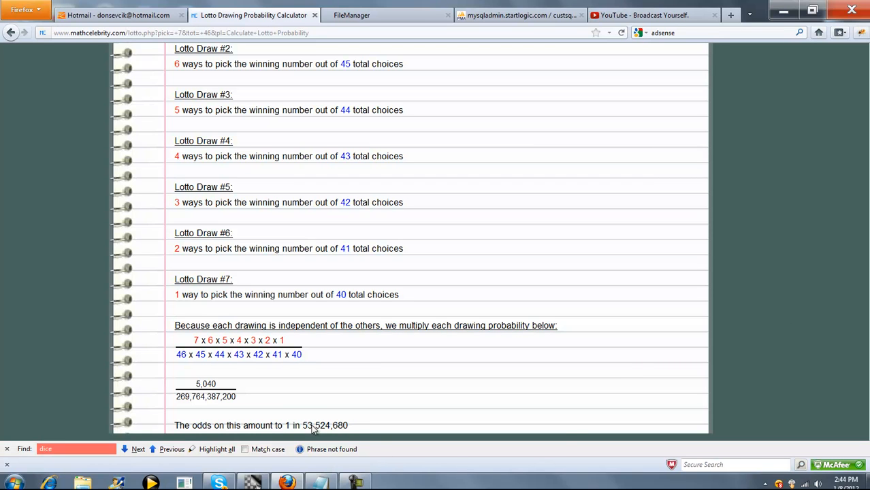
{"action": "mouse_move", "coordinate": [373, 393]}
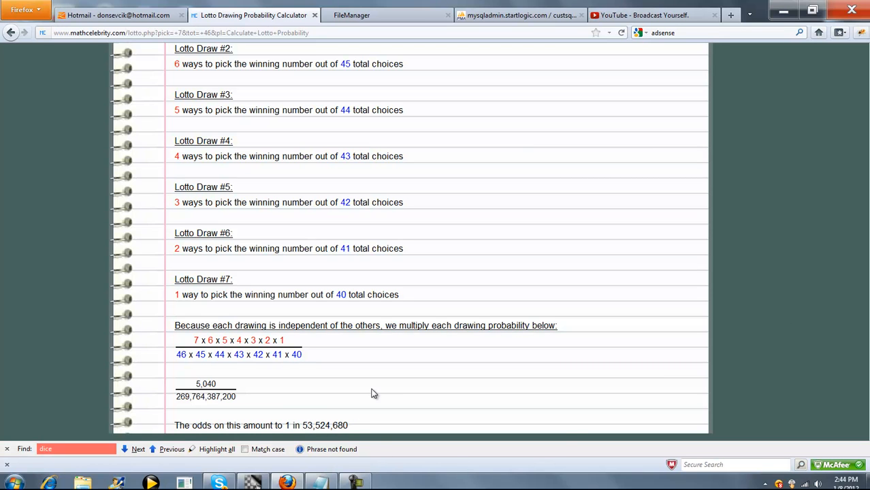
{"action": "scroll", "scroll_direction": "down", "scroll_amount": 3}
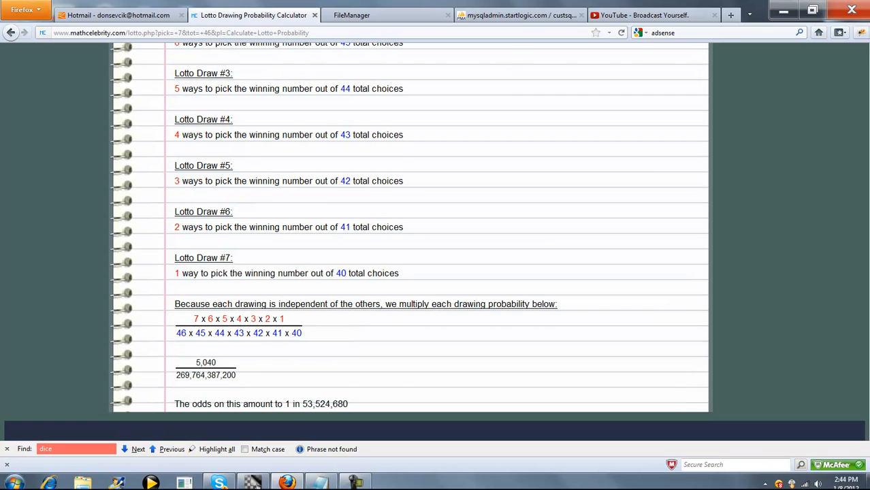
{"action": "scroll", "scroll_direction": "up", "scroll_amount": 3}
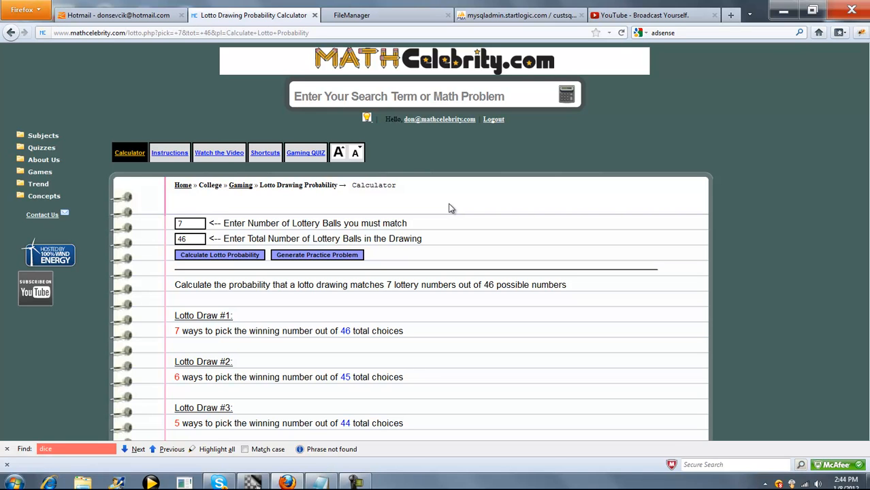
{"action": "mouse_move", "coordinate": [65, 219]}
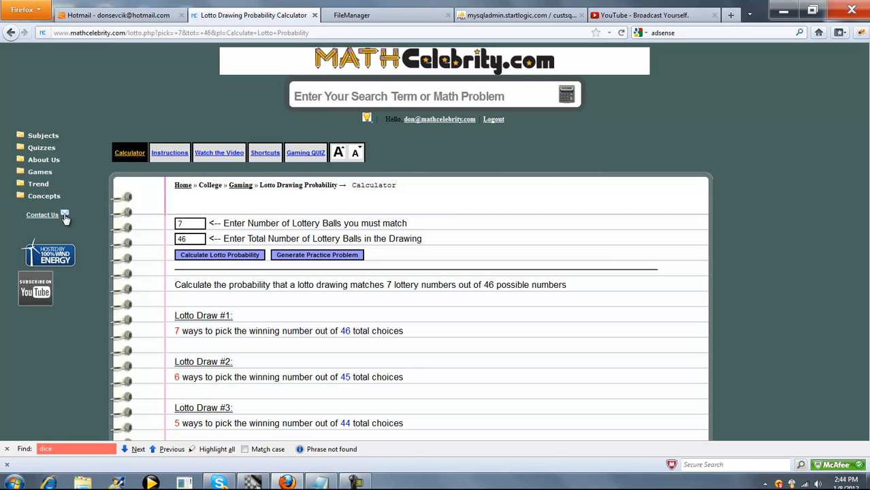
{"action": "mouse_move", "coordinate": [516, 229]}
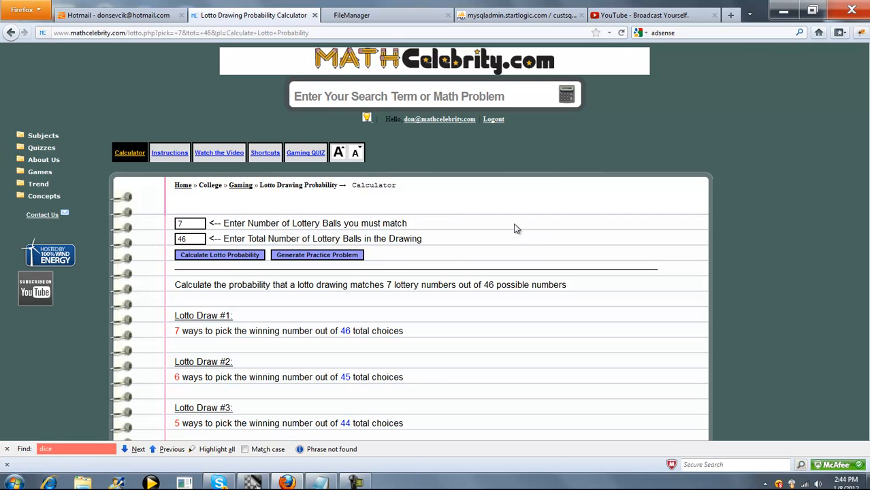